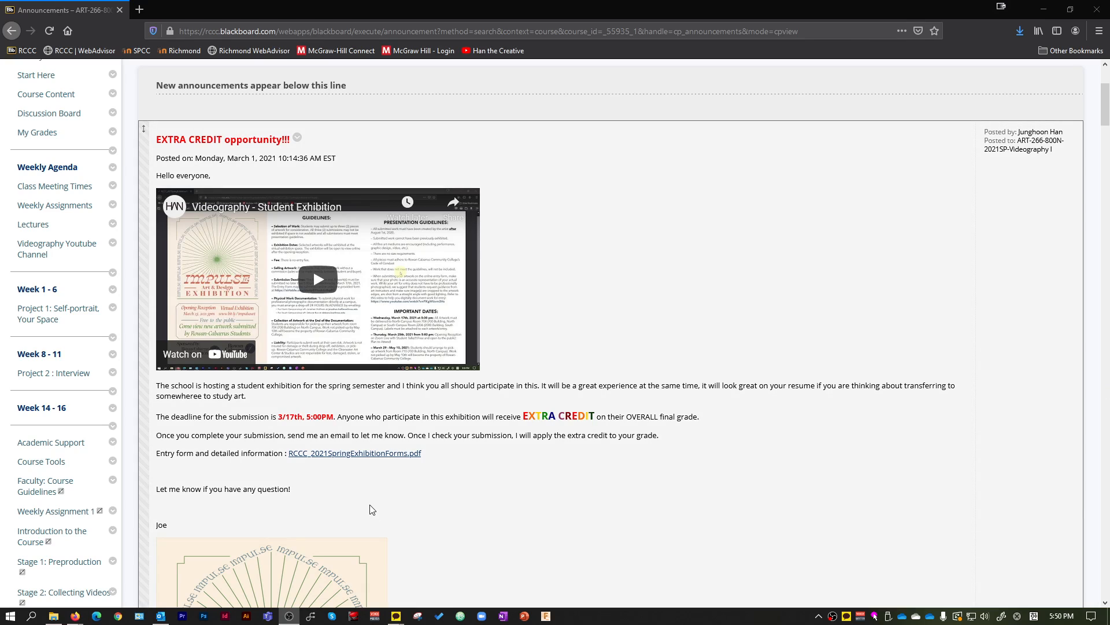
{"action": "mouse_move", "coordinate": [53, 372]}
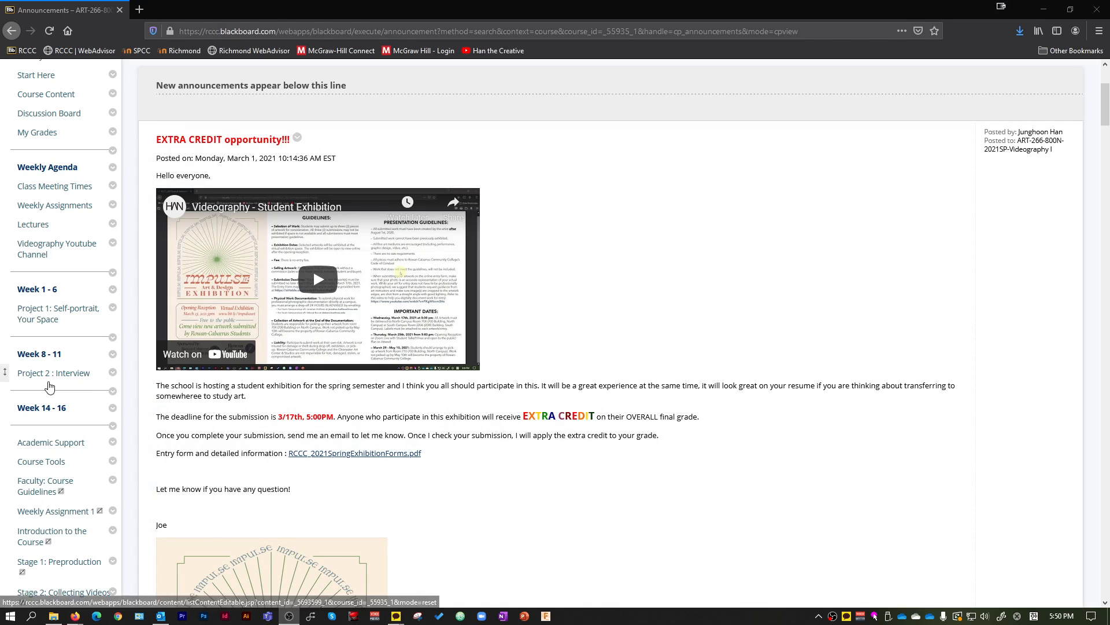
- Review the extra credit announcement in the course menu area, scrolling through its details
{"action": "left_click", "coordinate": [52, 372]}
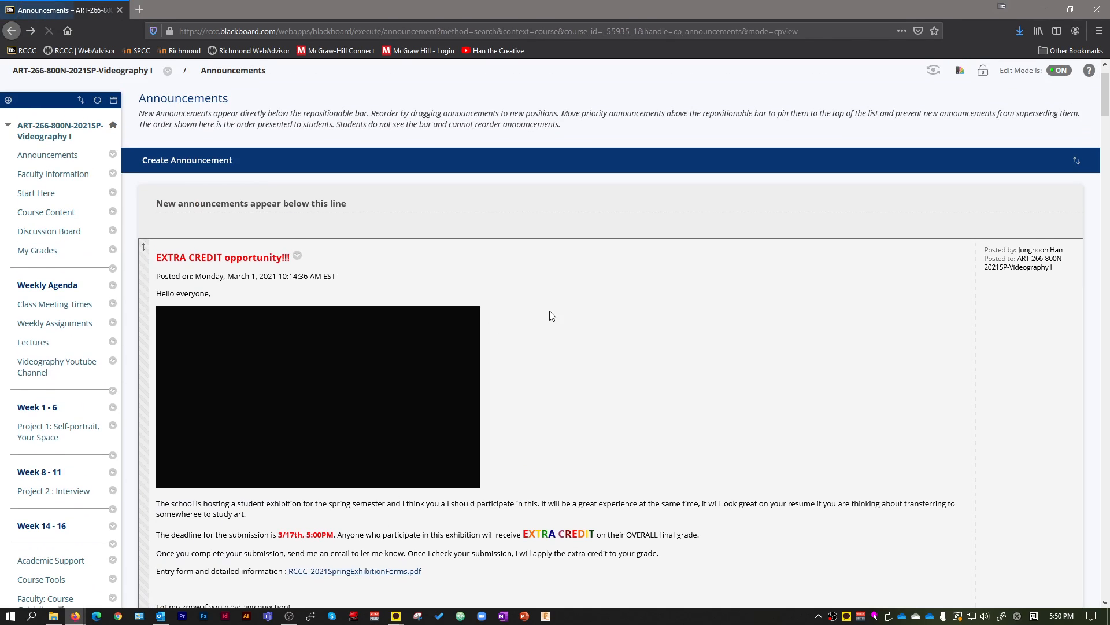
{"action": "scroll", "scroll_direction": "down", "scroll_amount": 3}
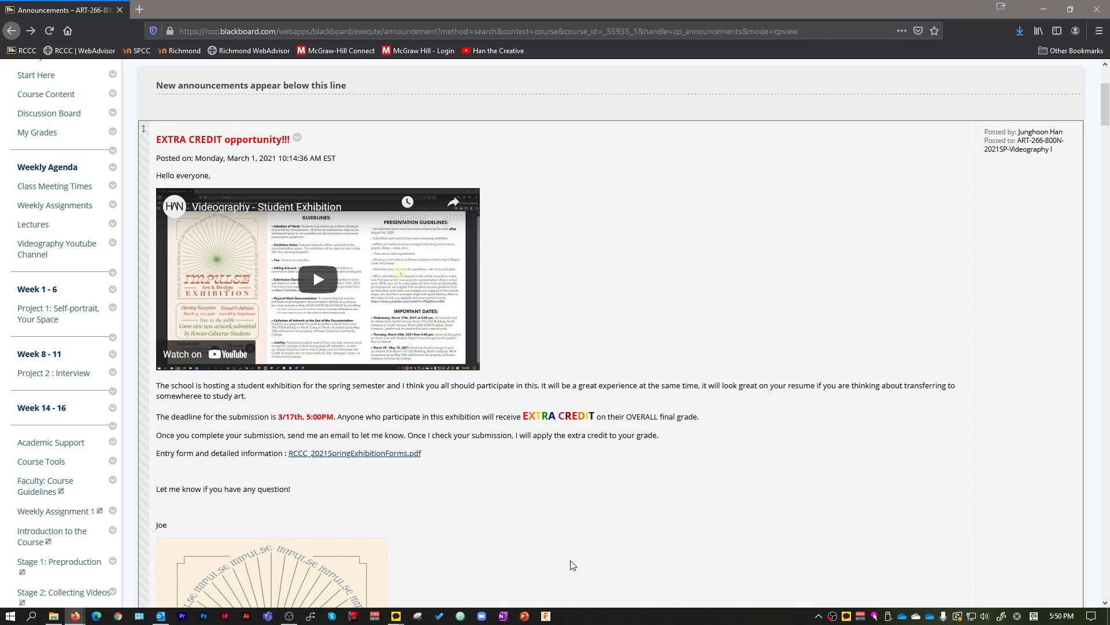
{"action": "scroll", "scroll_direction": "down", "scroll_amount": 3}
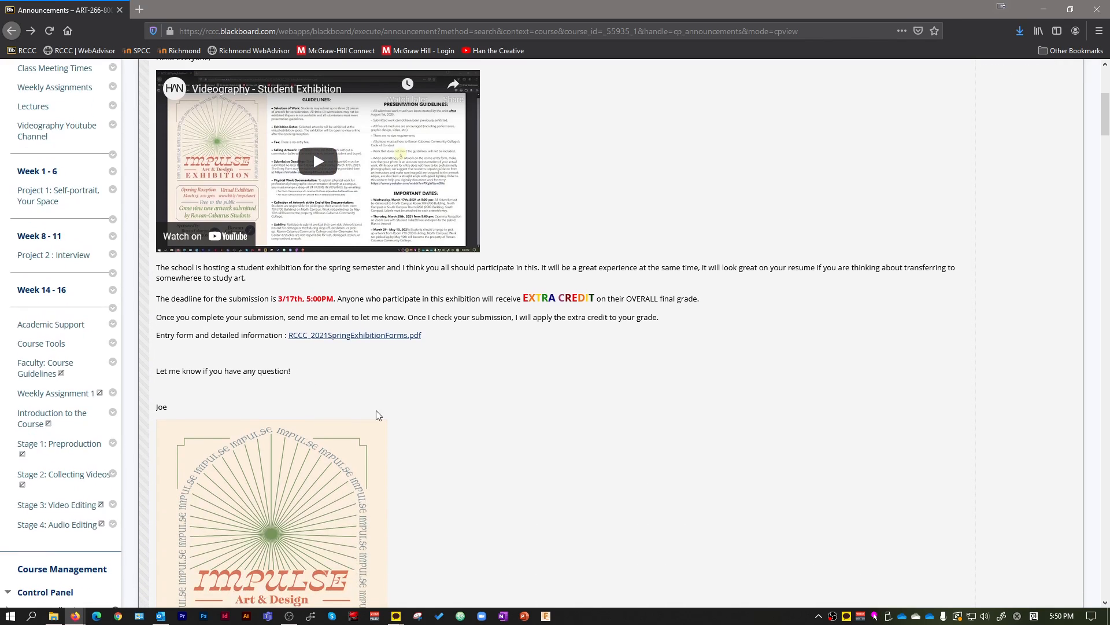
{"action": "scroll", "scroll_direction": "down", "scroll_amount": 3}
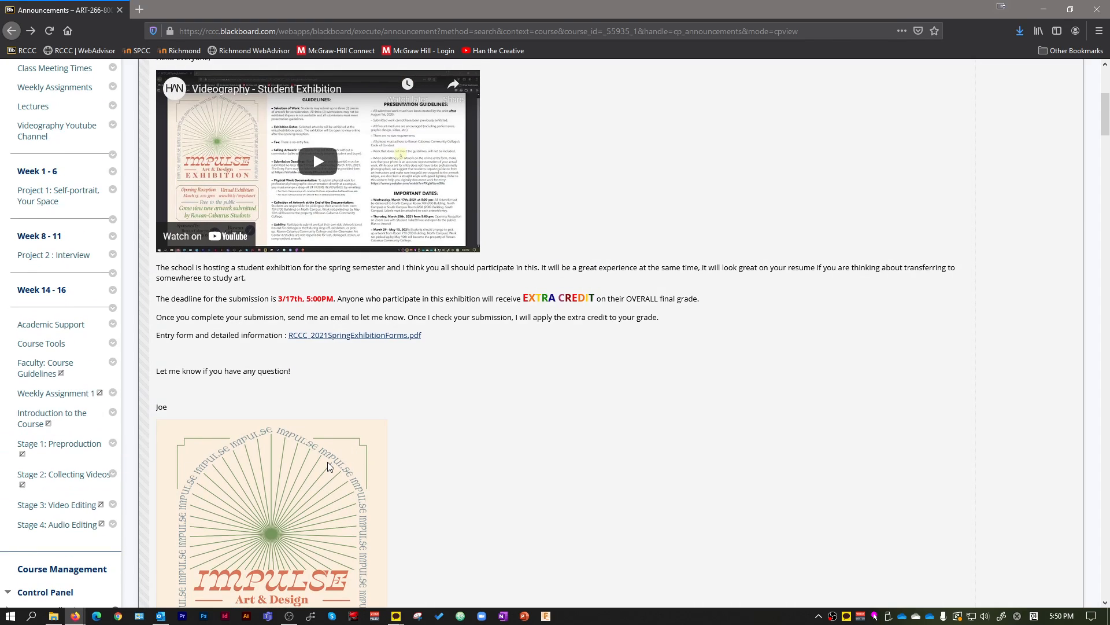
{"action": "mouse_move", "coordinate": [413, 404]}
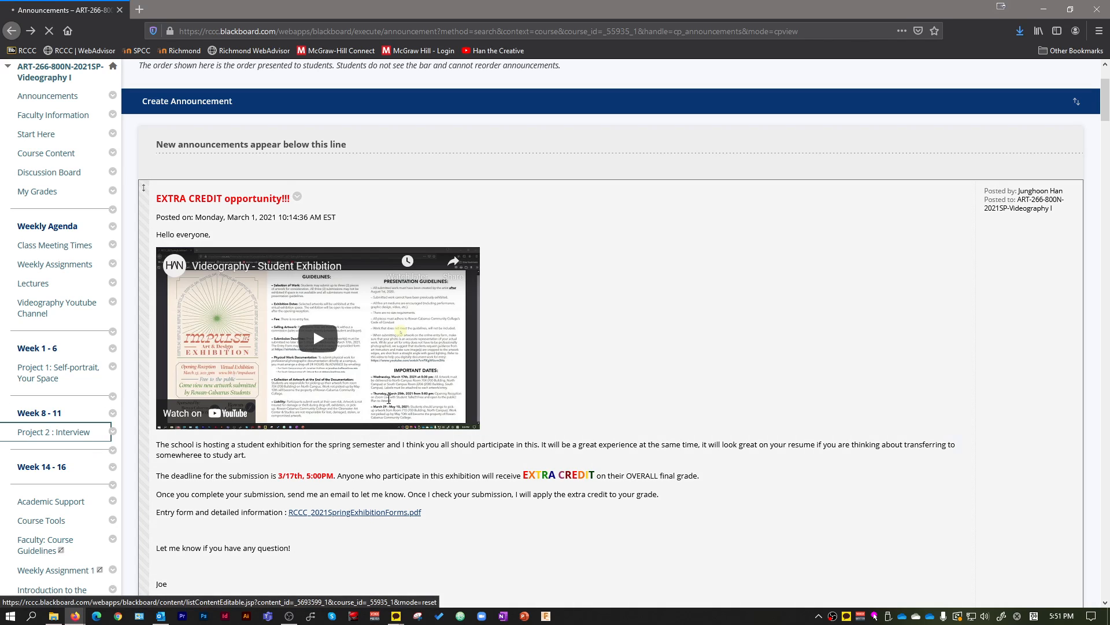
- Show the Project 2: Interview content page with its description, due dates and interview guidelines
{"action": "left_click", "coordinate": [53, 431]}
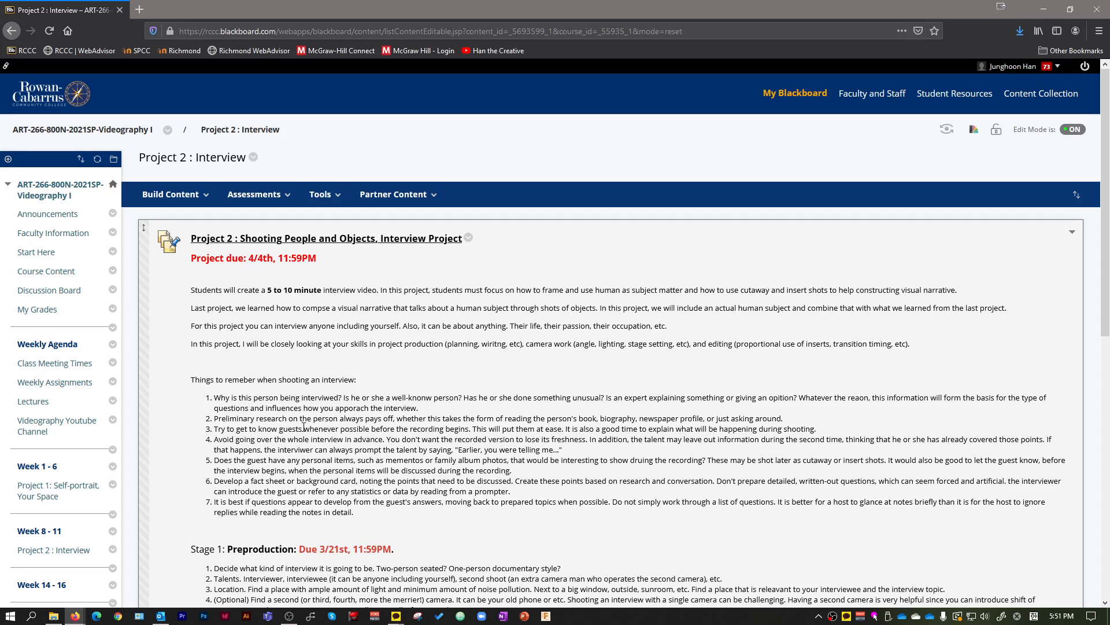
{"action": "scroll", "scroll_direction": "down", "scroll_amount": 3}
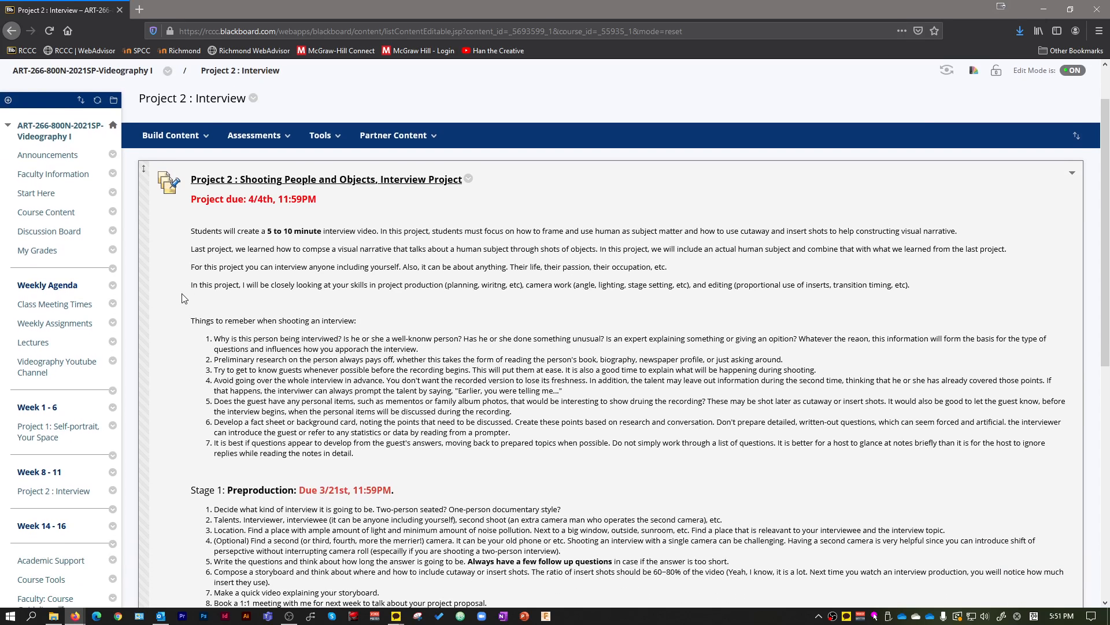
{"action": "mouse_move", "coordinate": [652, 344]}
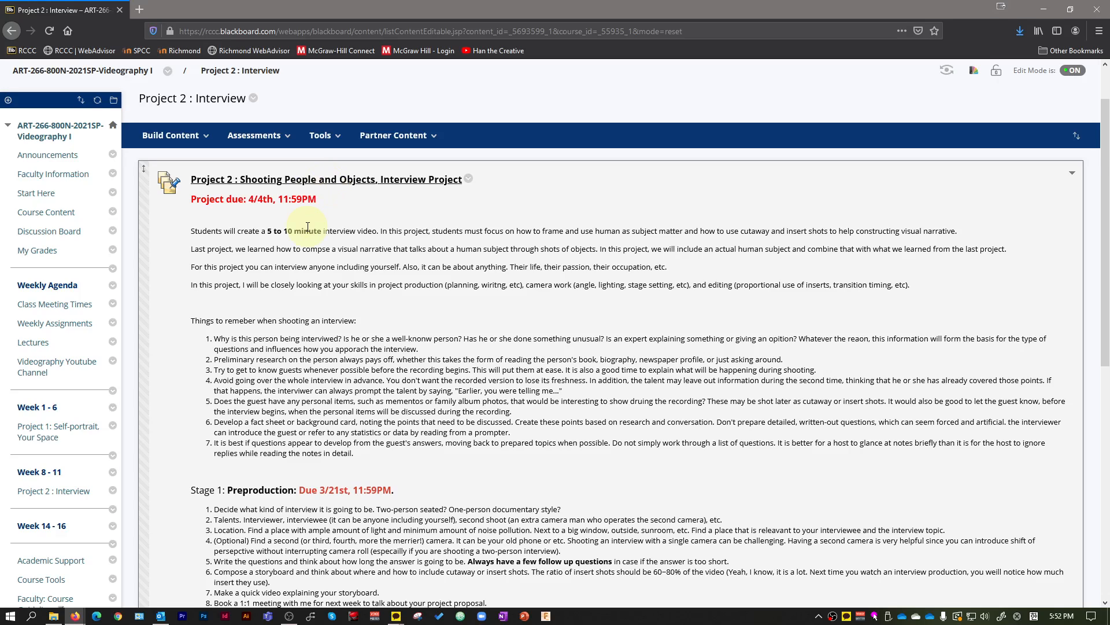
{"action": "scroll", "scroll_direction": "down", "scroll_amount": 3}
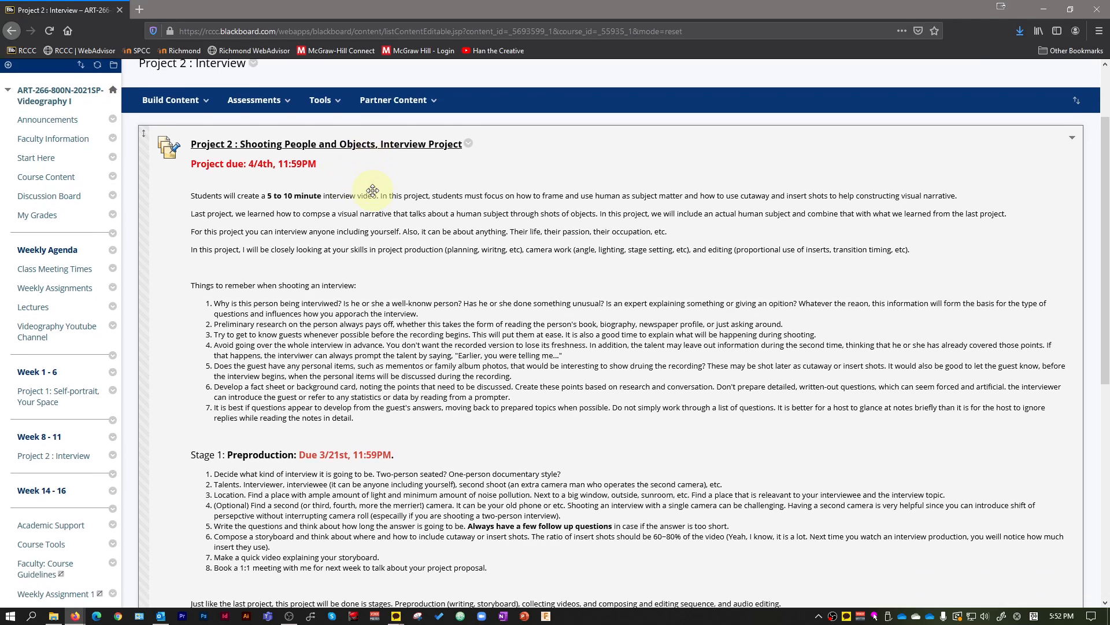
{"action": "scroll", "scroll_direction": "down", "scroll_amount": 3}
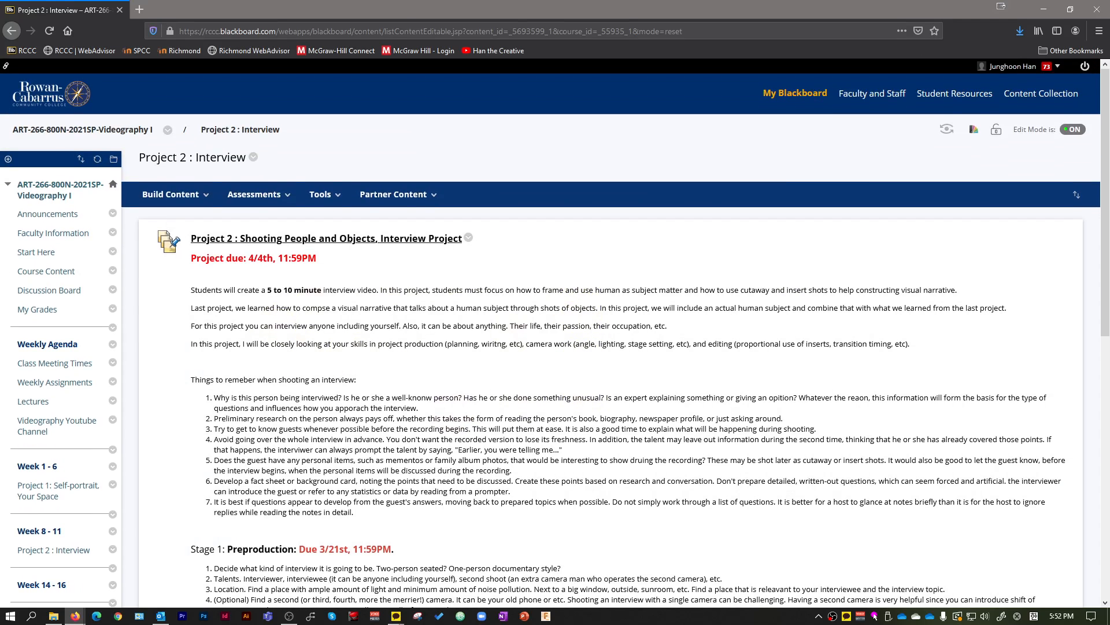
{"action": "scroll", "scroll_direction": "down", "scroll_amount": 3}
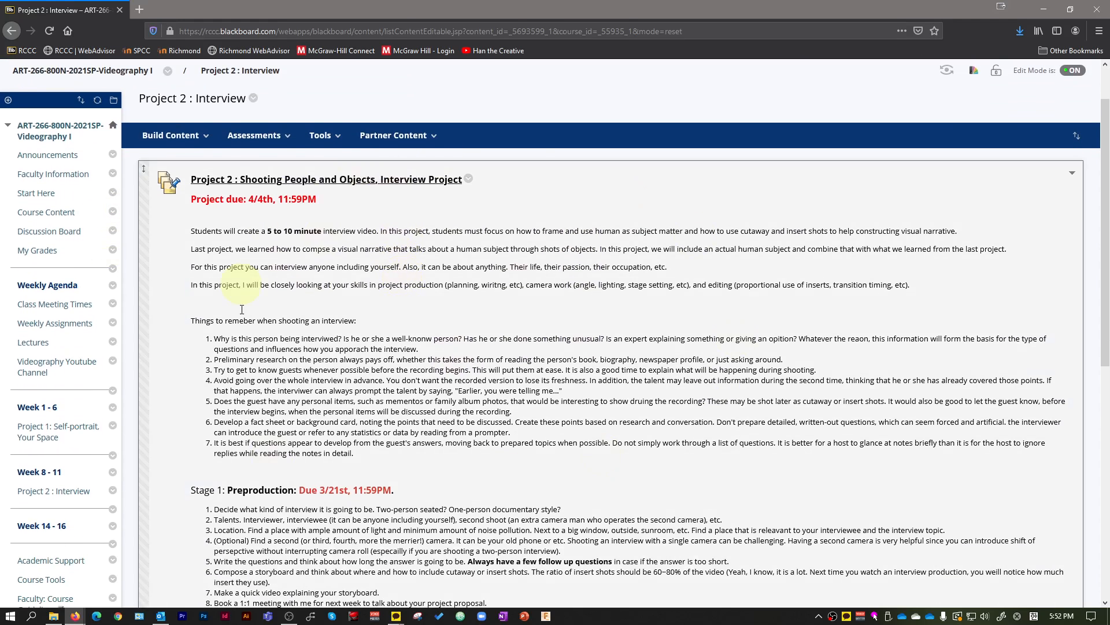